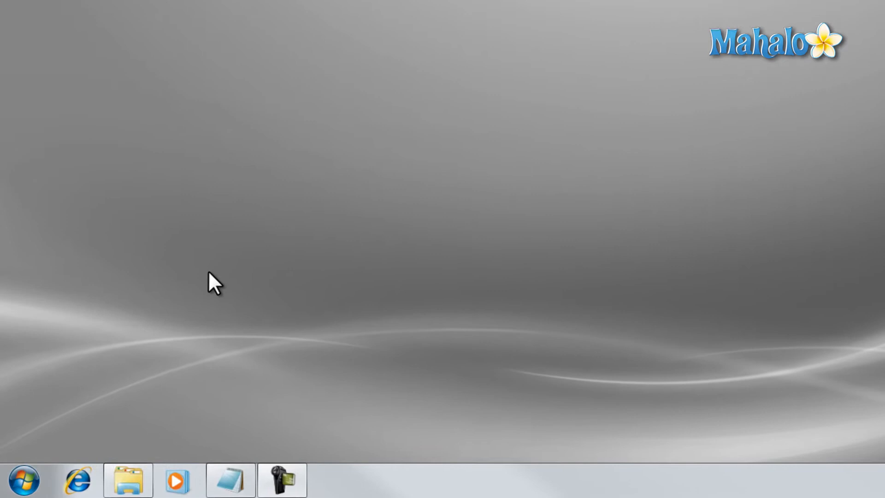
# Step: Search the Start Menu for 'notepad' and launch a blank Notepad document
pyautogui.click(23, 481)
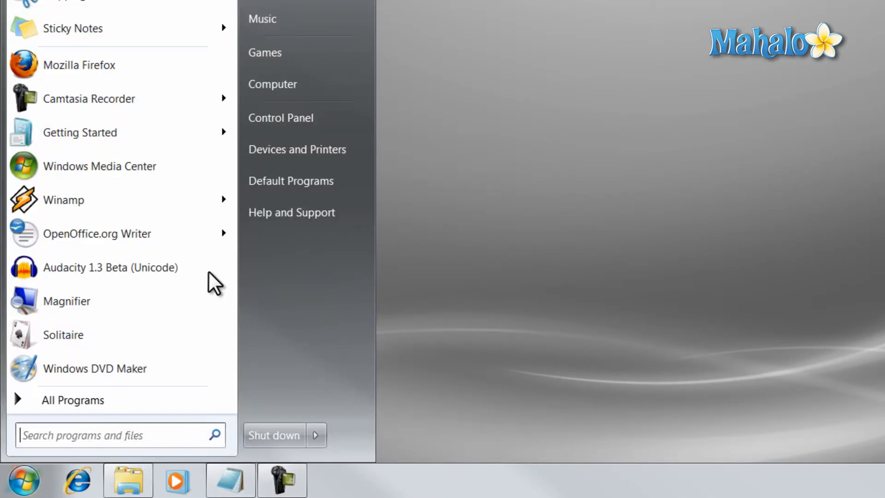
pyautogui.click(119, 435)
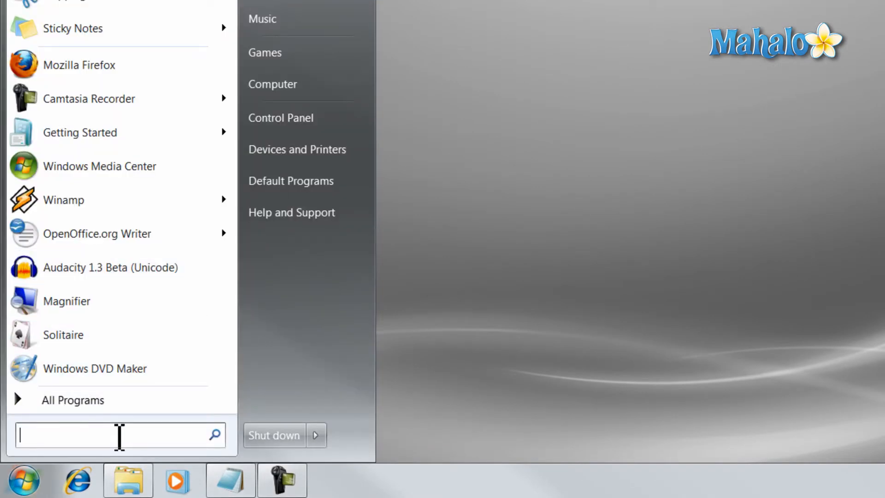
pyautogui.write('notepad')
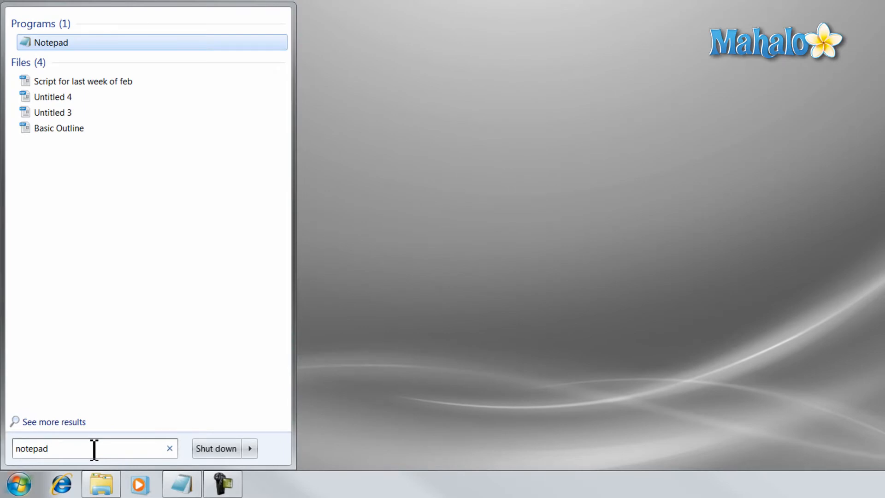
pyautogui.click(51, 43)
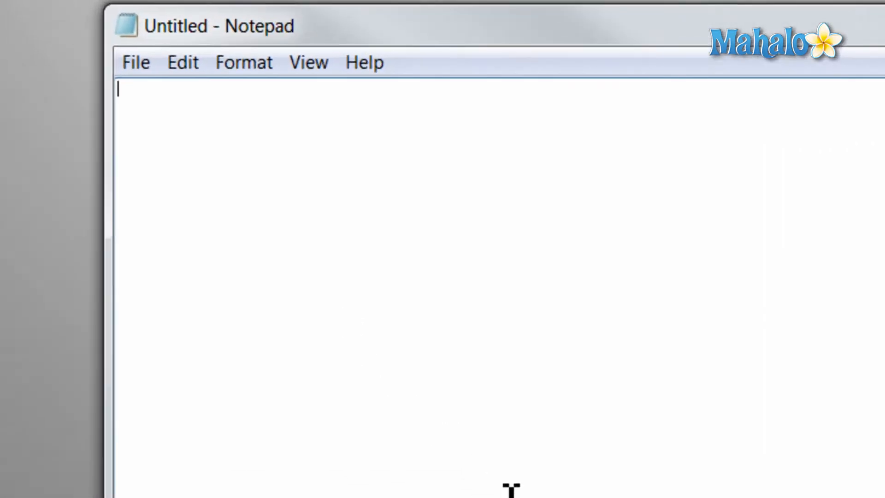
# Step: Type six lines of random letters, such as 'fjdksaljfakslj kl' and 'nvanoi n'
pyautogui.write('fjdksaljfakslj kl')
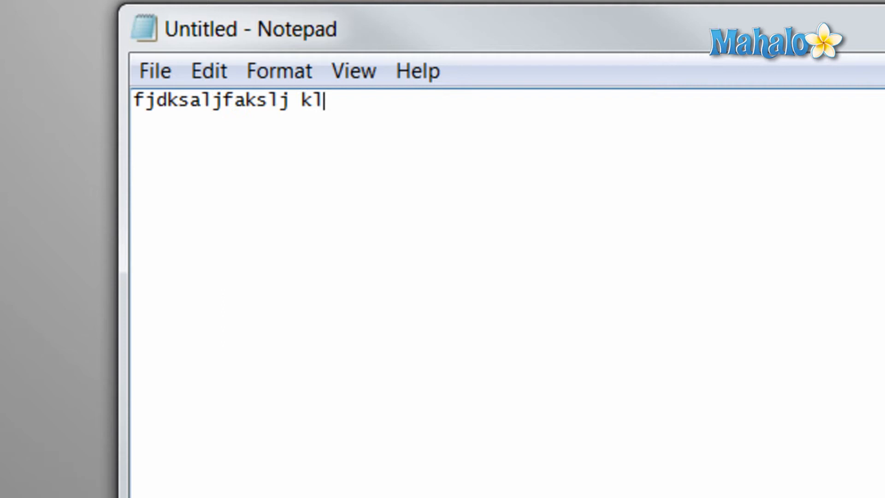
pyautogui.write('nvanoi n')
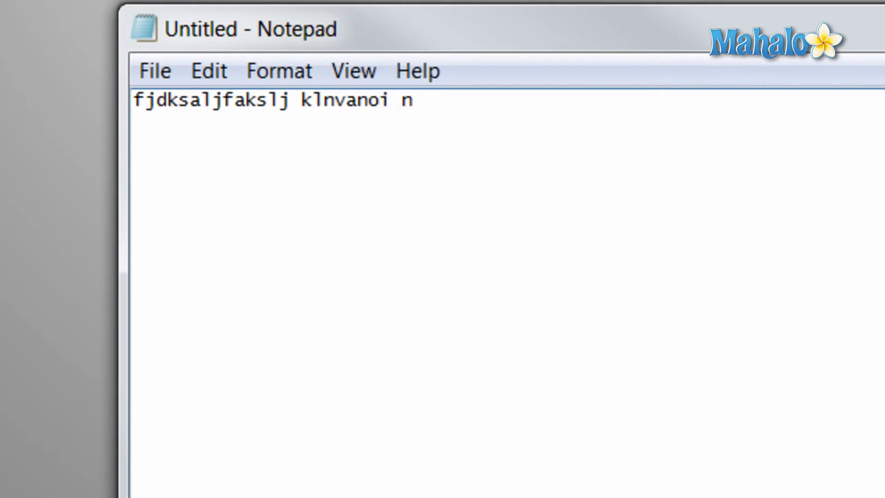
pyautogui.write('djfkasl')
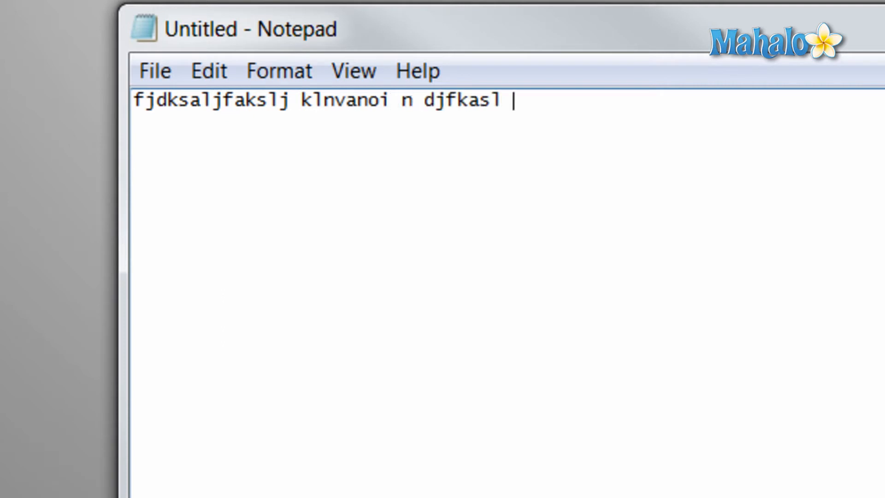
pyautogui.write('kfdla;sjkfl; jk')
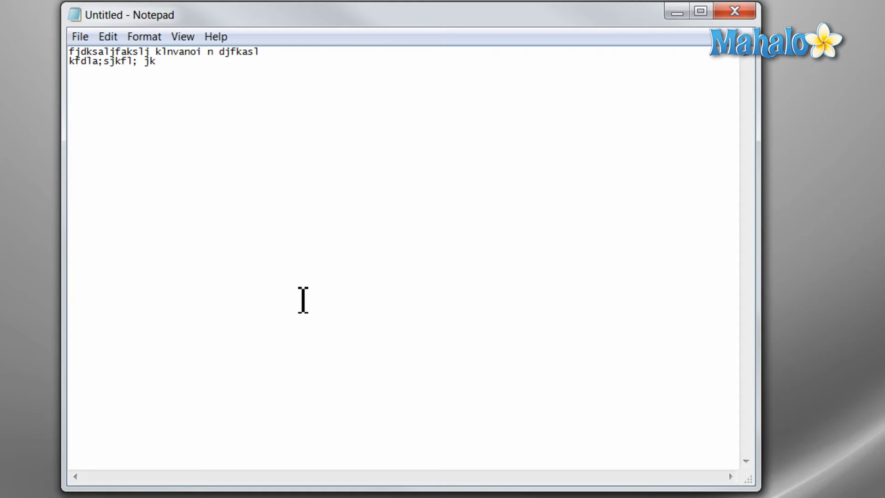
pyautogui.write('fjkadsl;jk;la')
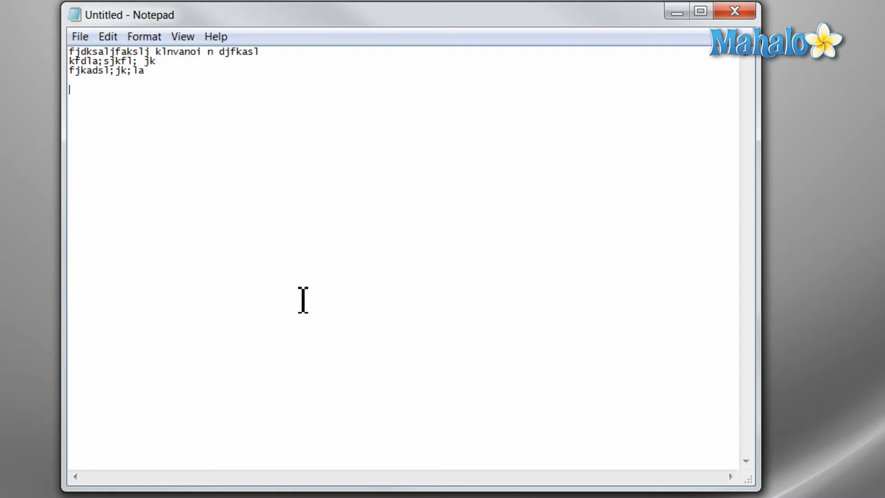
pyautogui.write('dsafjkldjsalk;')
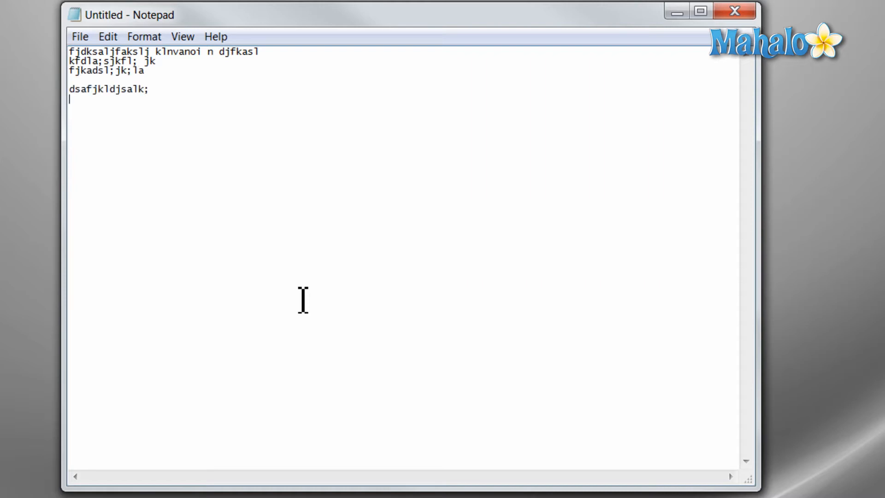
pyautogui.moveTo(188, 154)
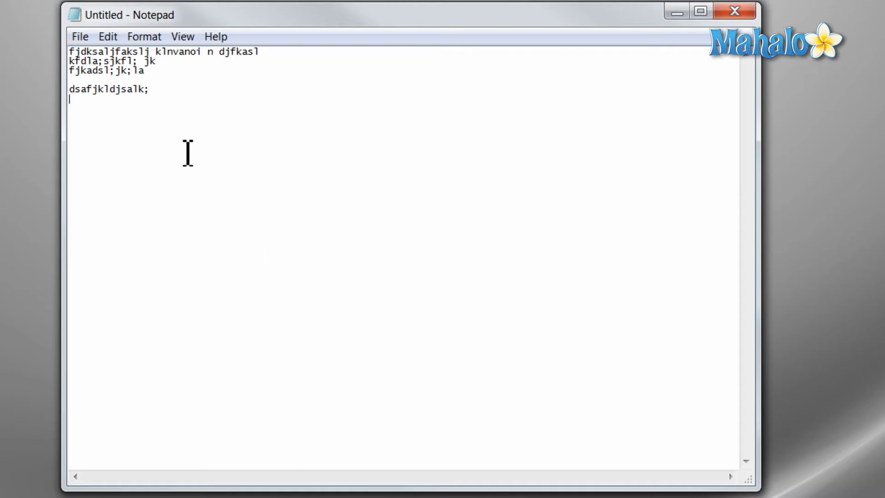
pyautogui.moveTo(156, 140)
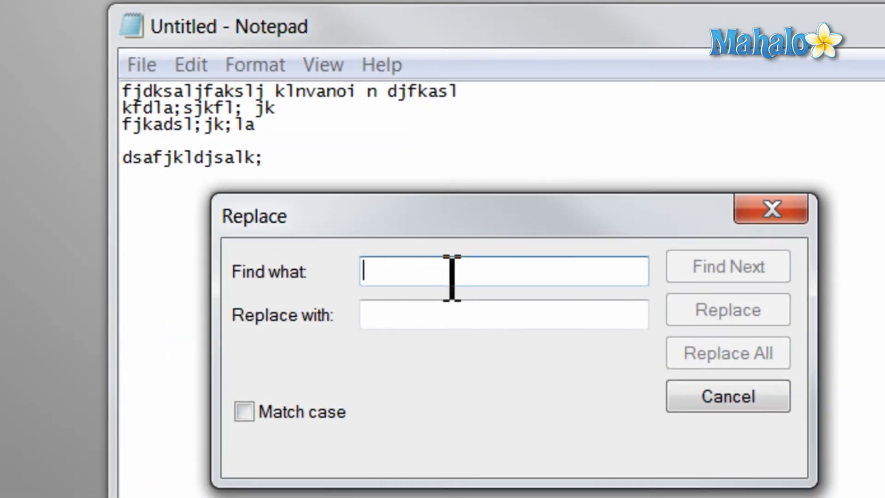
# Step: Replace all occurrences of 'f' with 'g' using Replace All
pyautogui.write('f')
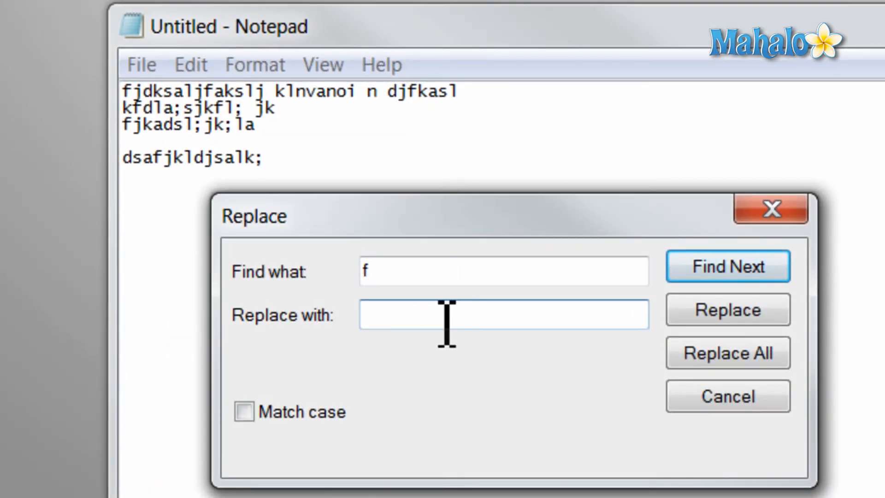
pyautogui.write('g')
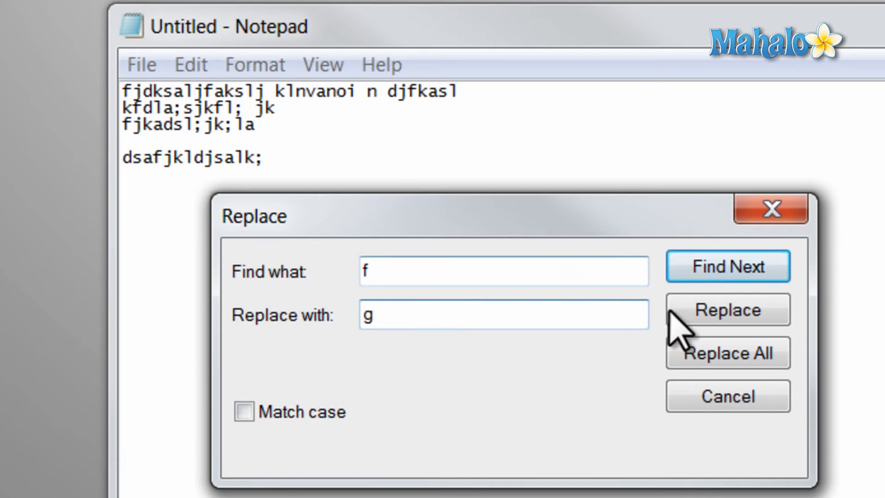
pyautogui.click(728, 353)
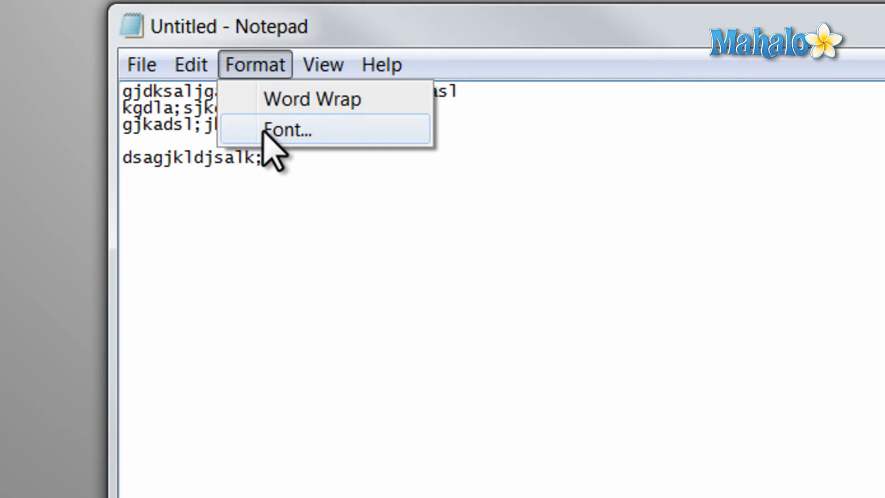
# Step: Look at the font settings, then insert the 10:44 PM 2/23/2011 time/date stamp with F5
pyautogui.click(289, 130)
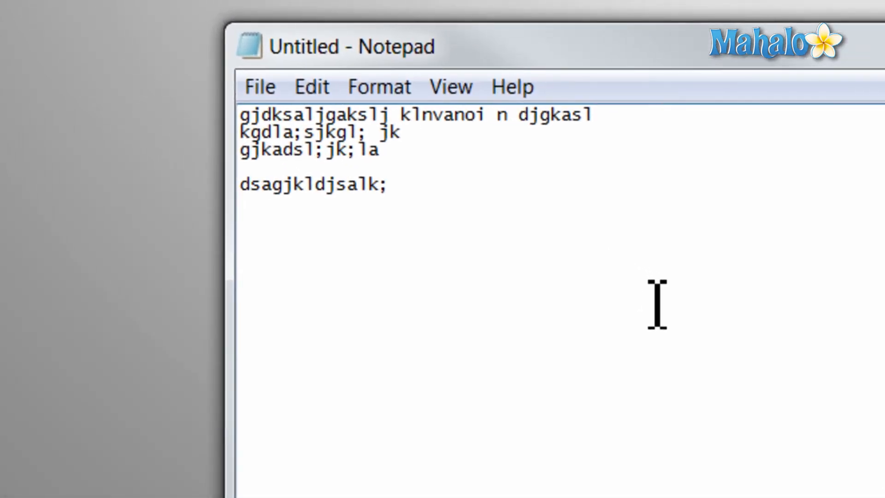
pyautogui.press('F5')
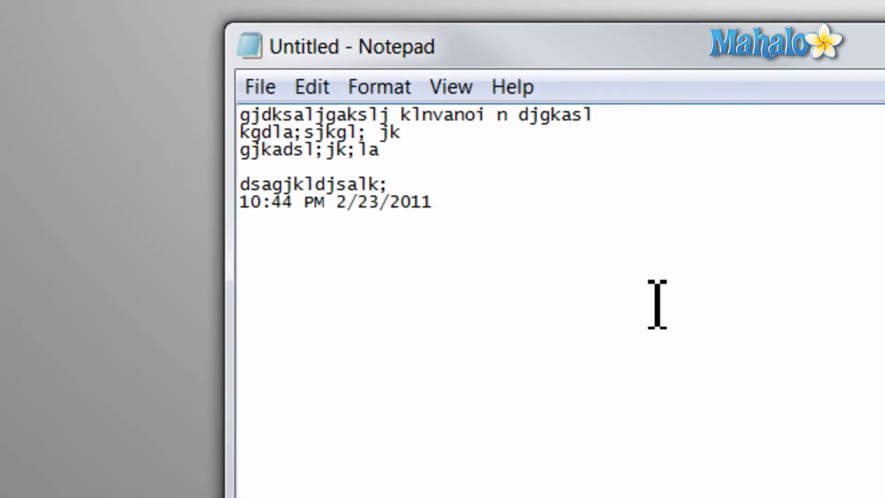